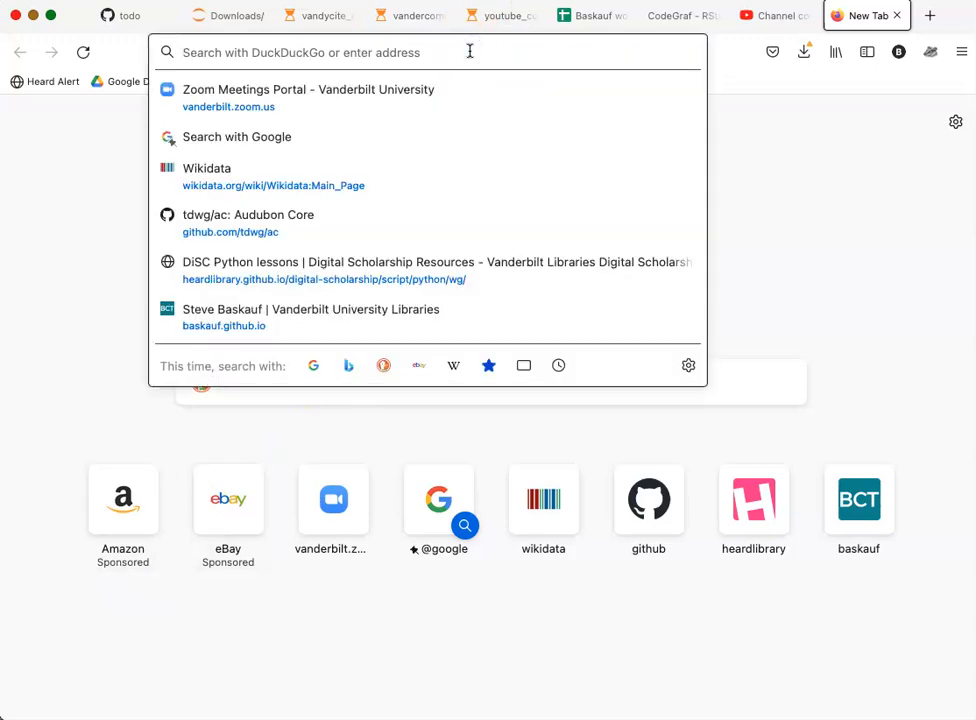
Step: Go to rstudio.cloud and start logging in from the top-right Log In link
type("http://rstudio.cloud")
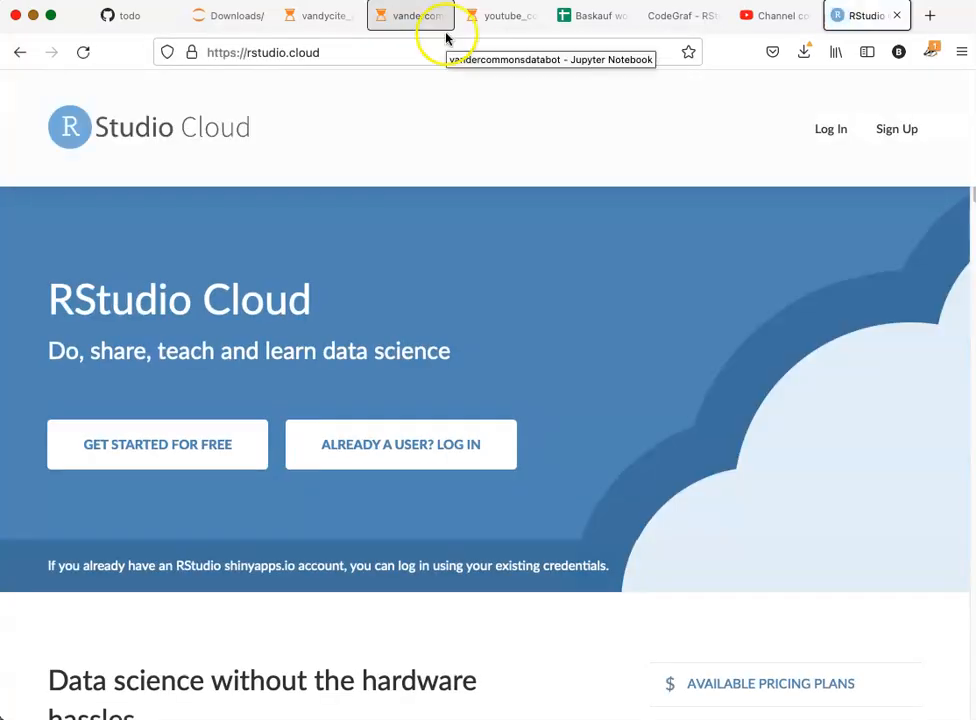
mouse_move(828, 128)
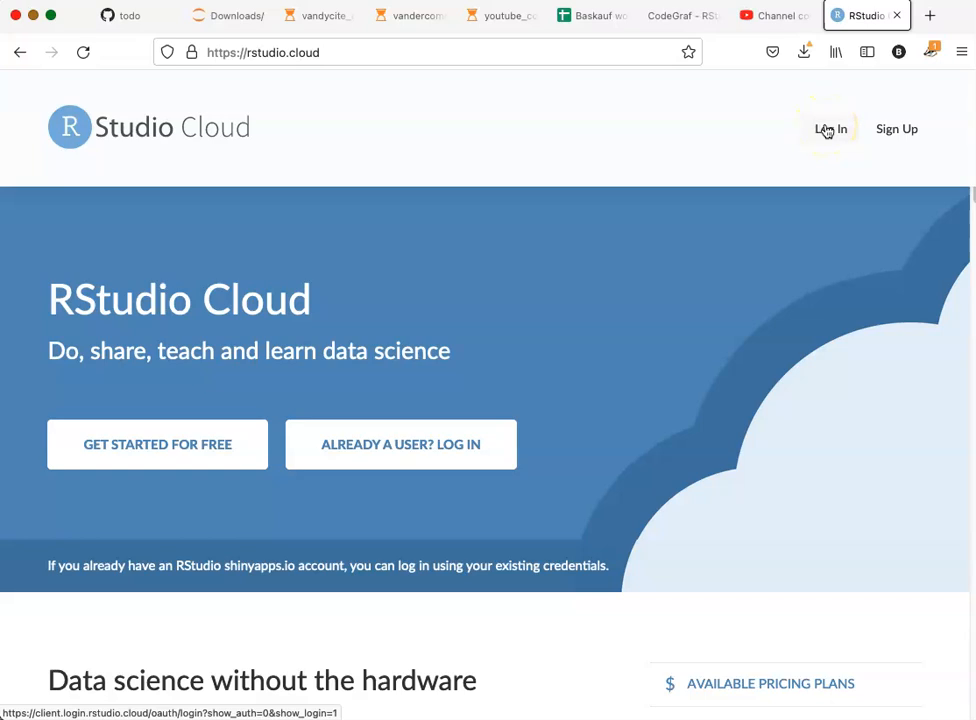
left_click(830, 128)
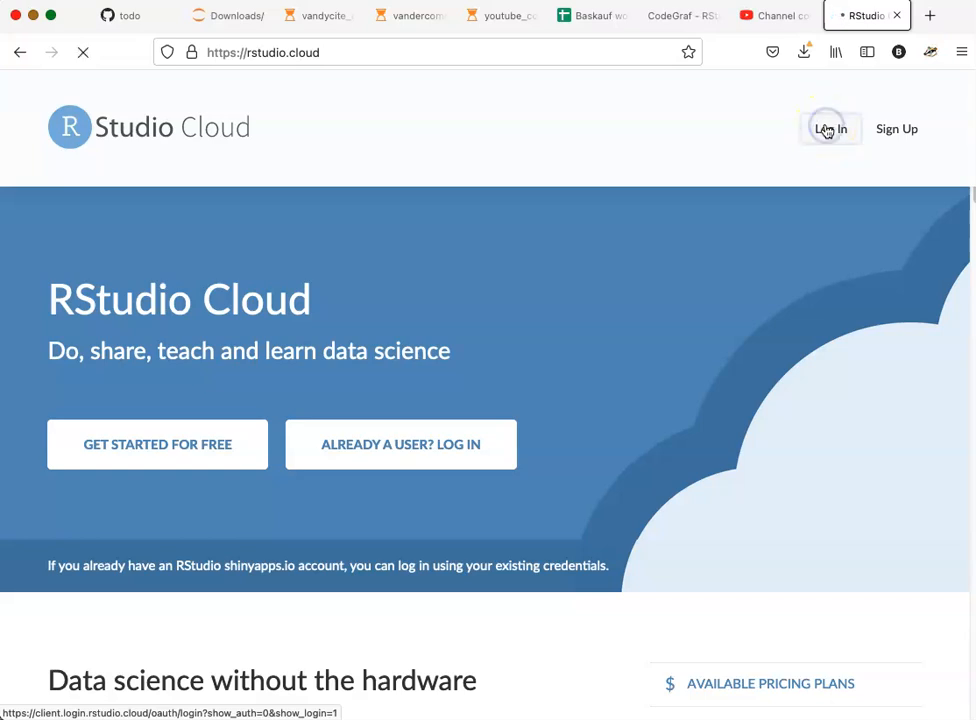
Step: Sign in with the saved account email suggestion to reach the workspace projects
left_click(829, 128)
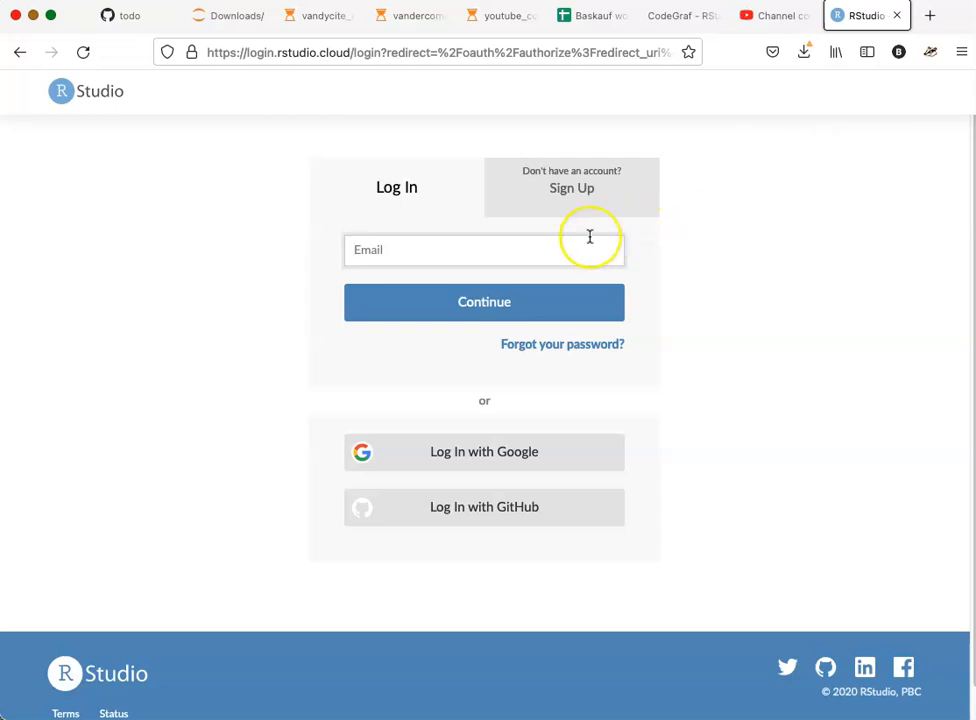
type("s")
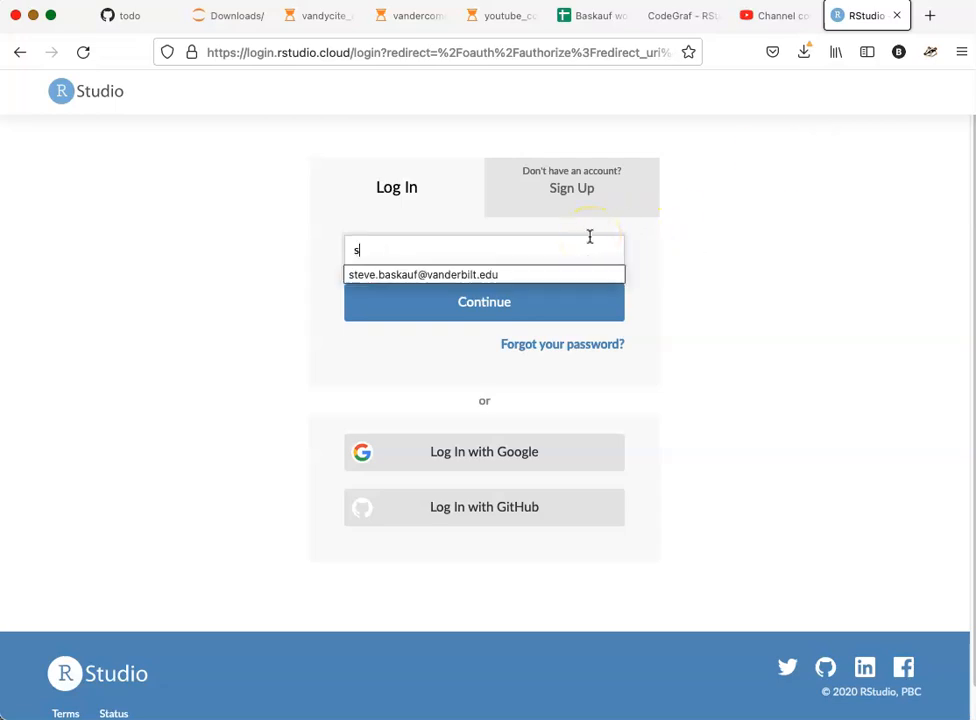
left_click(484, 274)
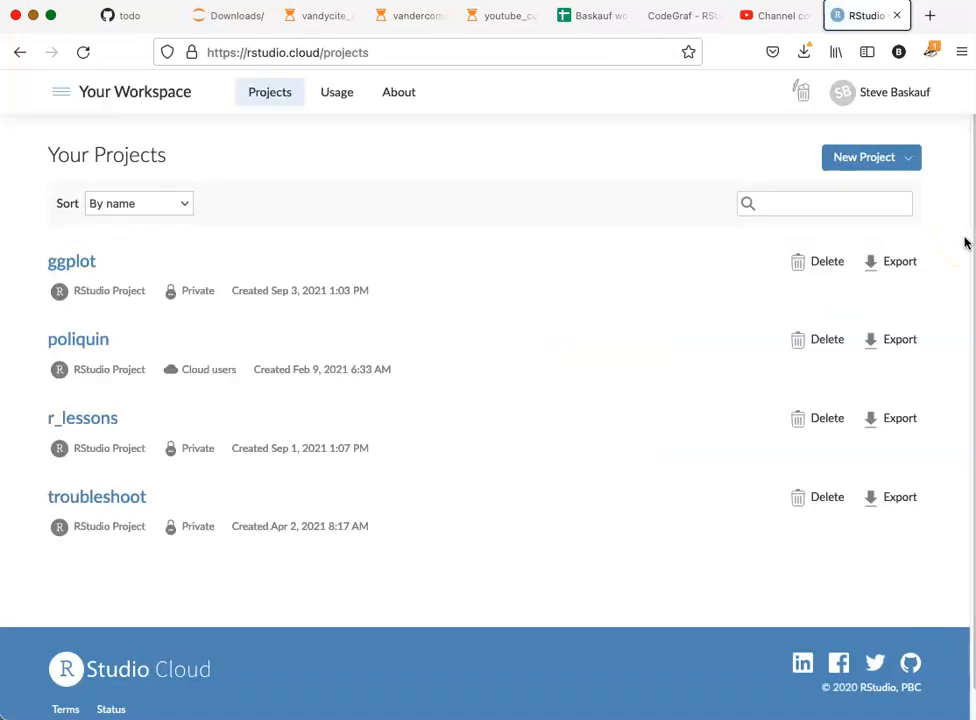
mouse_move(826, 261)
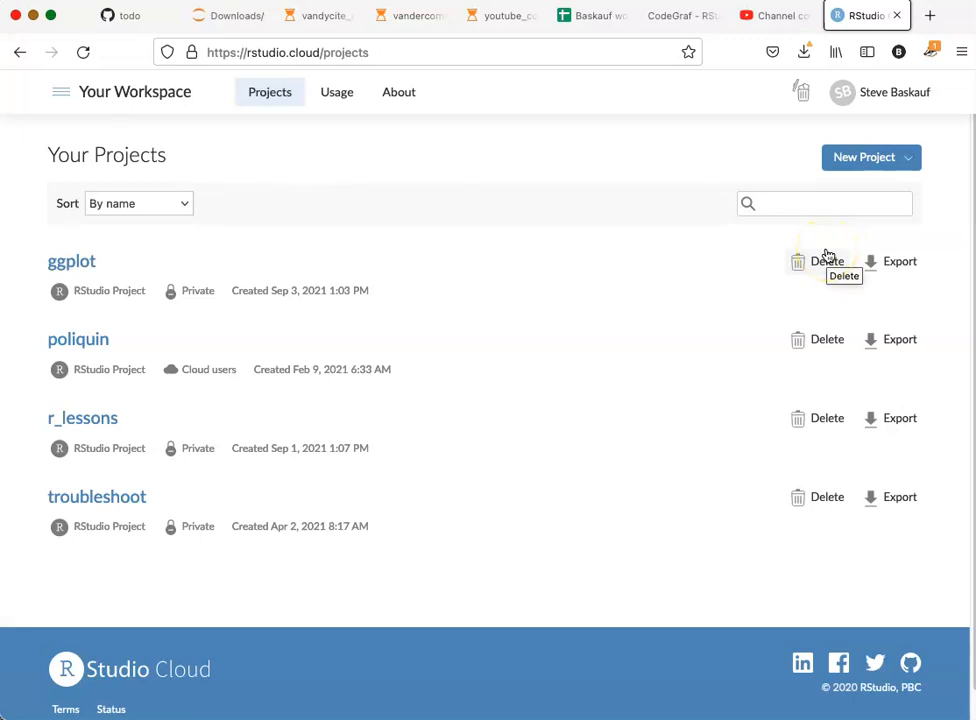
mouse_move(395, 411)
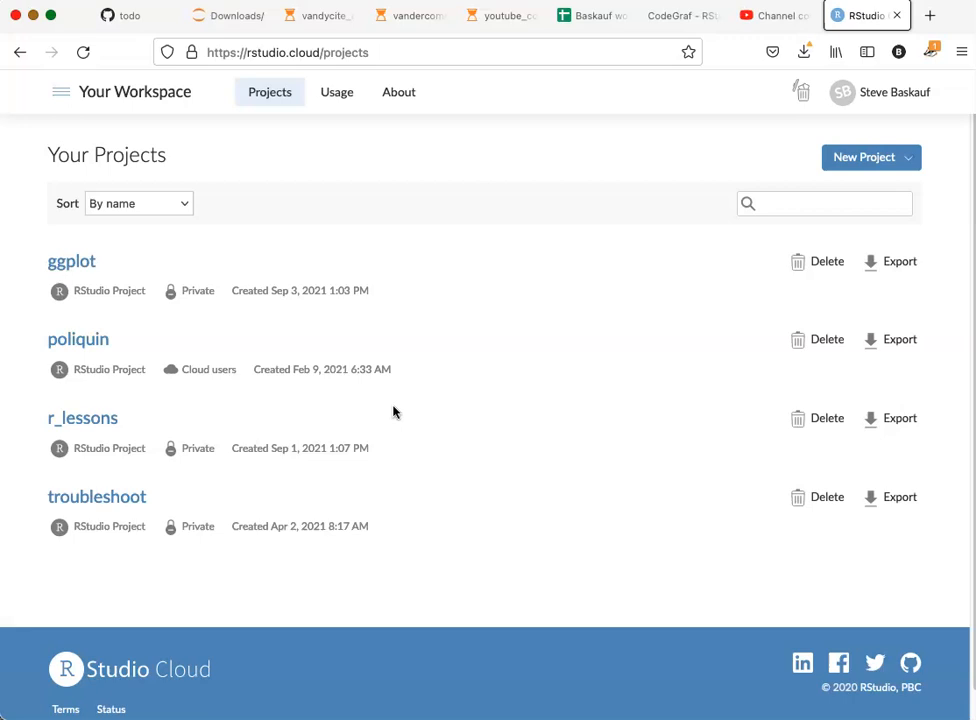
mouse_move(550, 291)
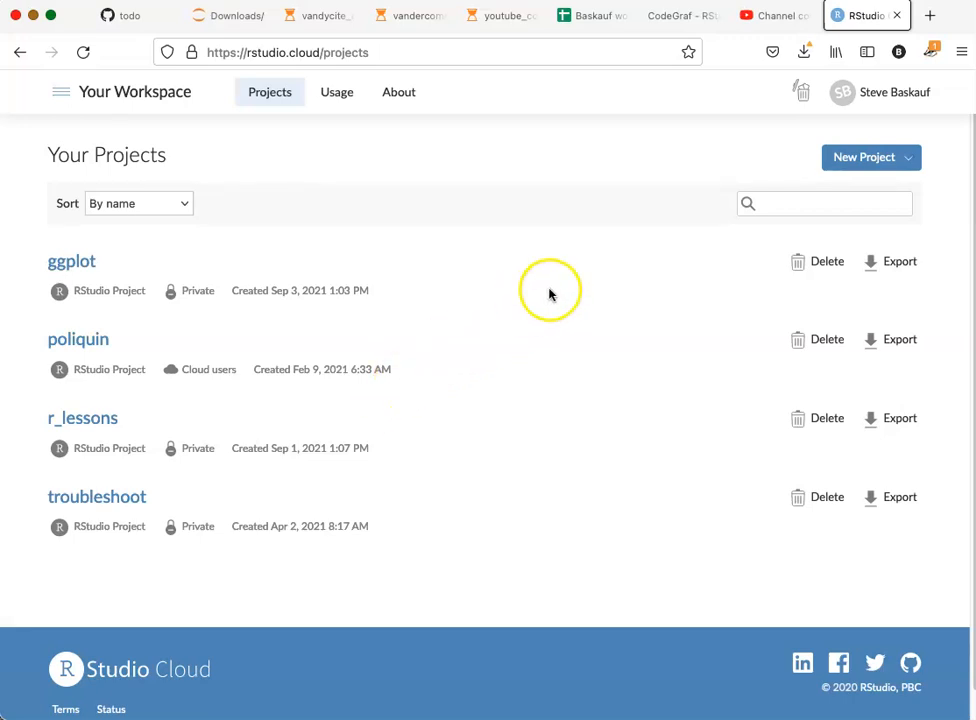
Step: Create a new RStudio project from the New Project dropdown
left_click(871, 157)
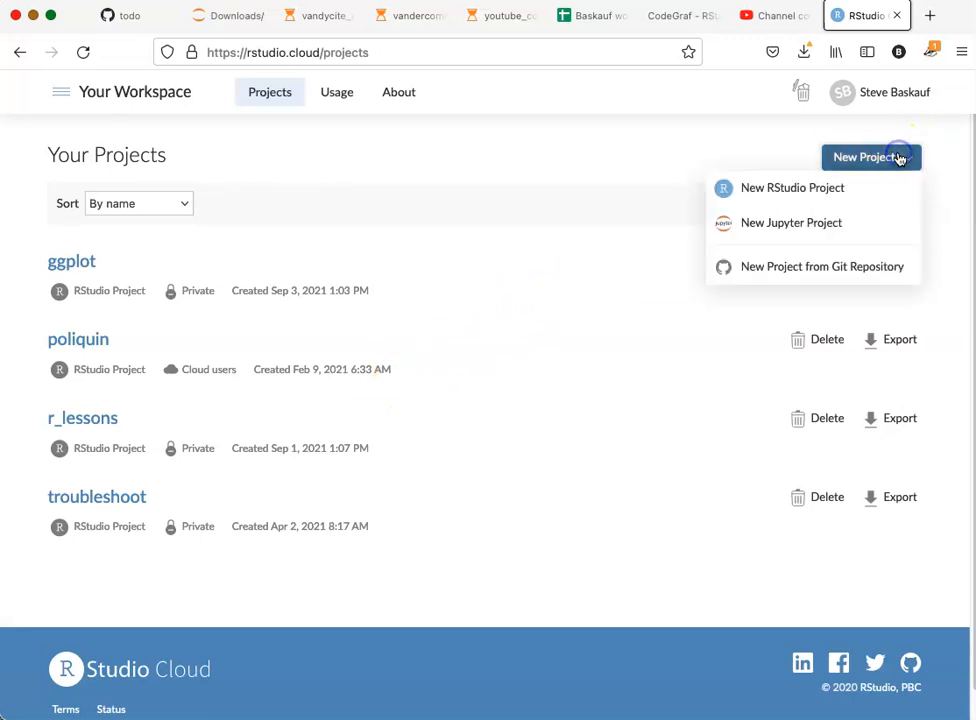
mouse_move(803, 188)
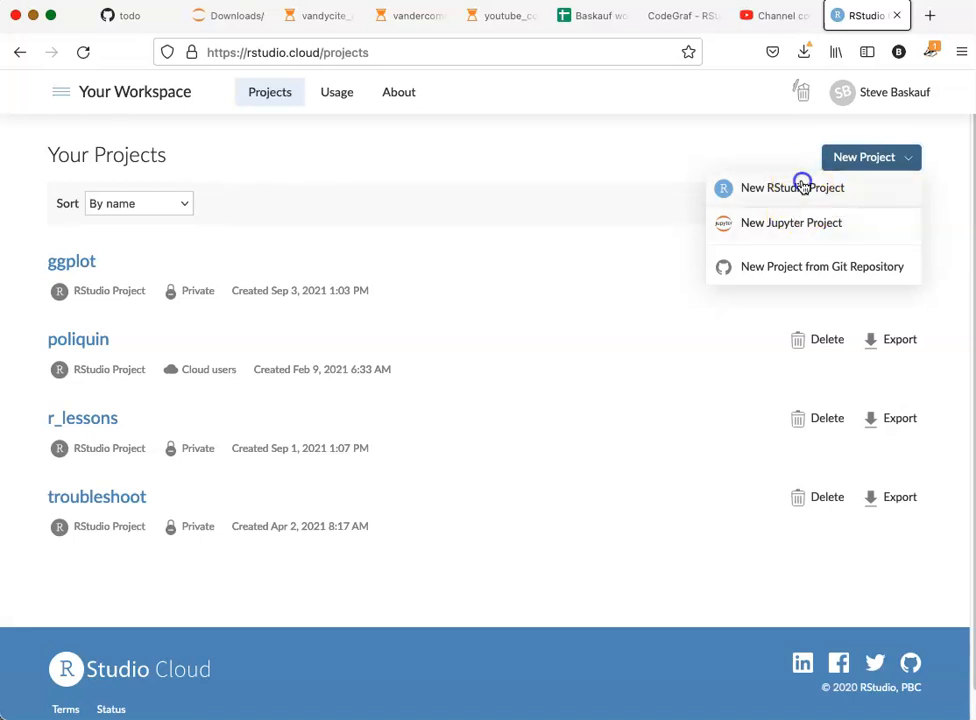
left_click(803, 188)
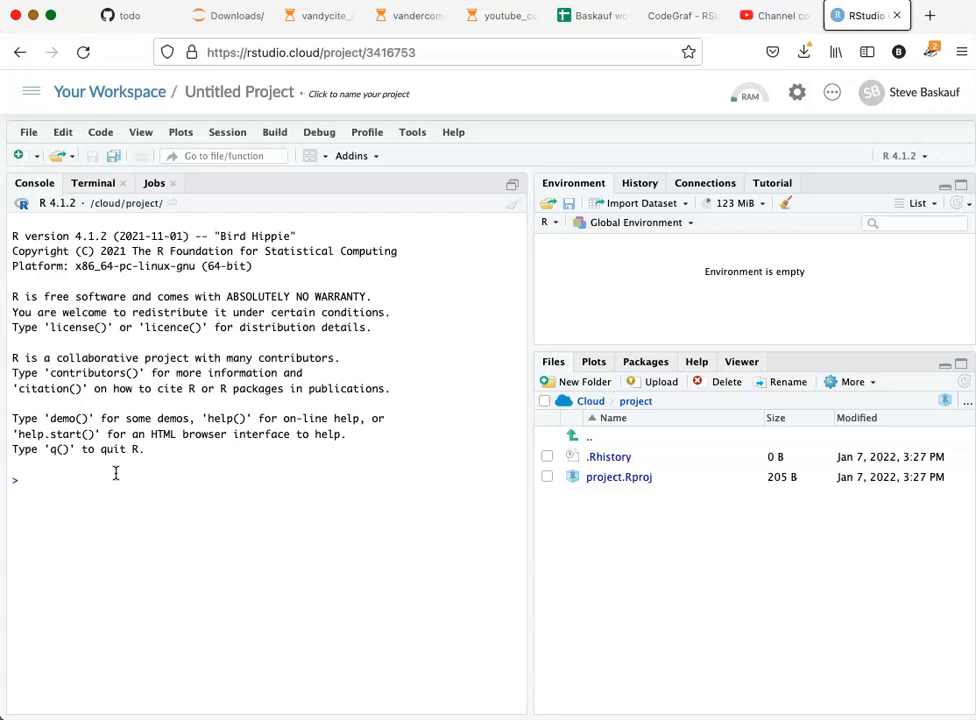
Step: Evaluate 2+2 in the R console and get 4
type("2+2")
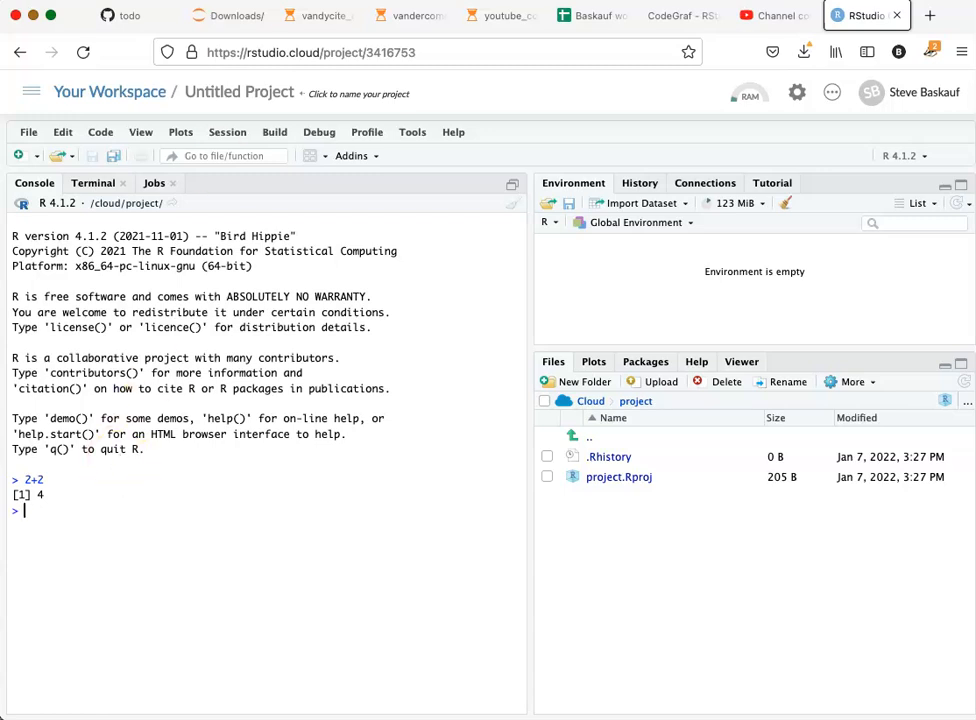
mouse_move(168, 78)
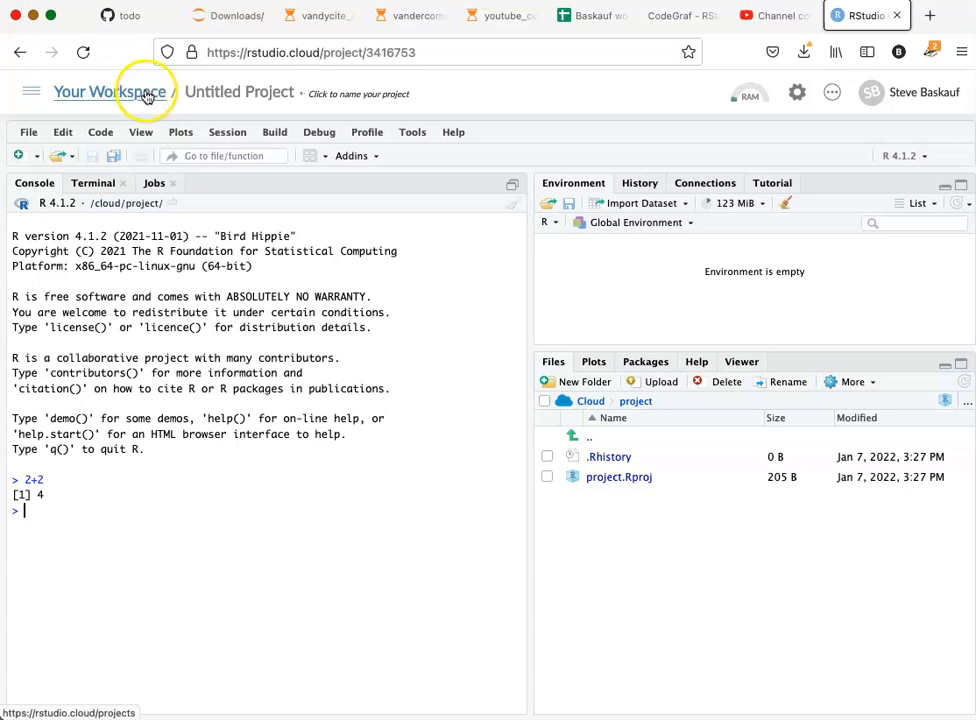
left_click(100, 92)
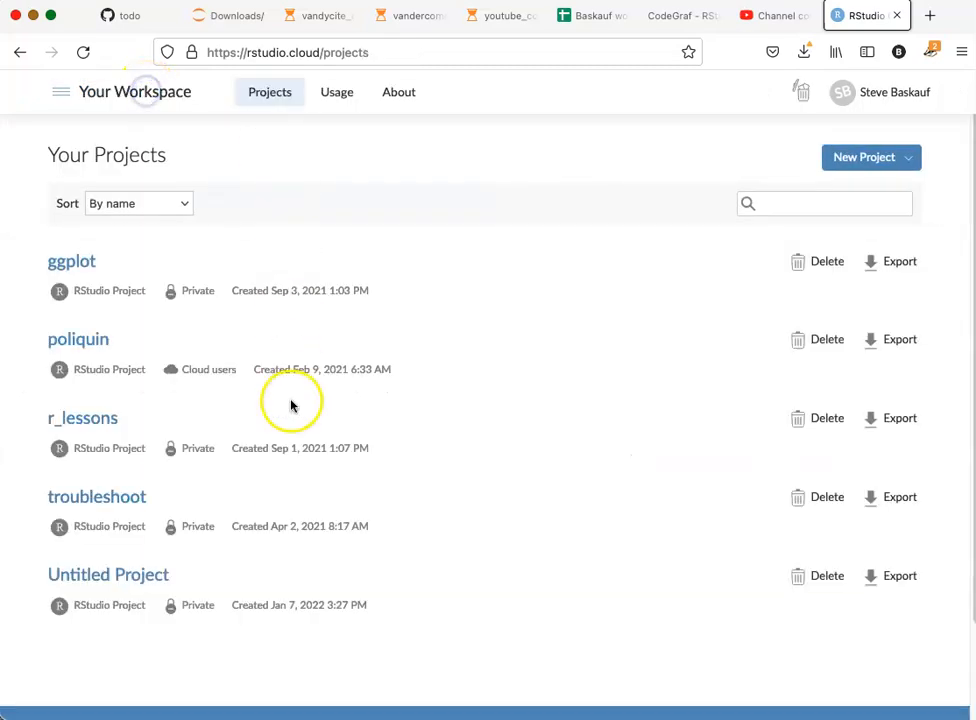
mouse_move(536, 403)
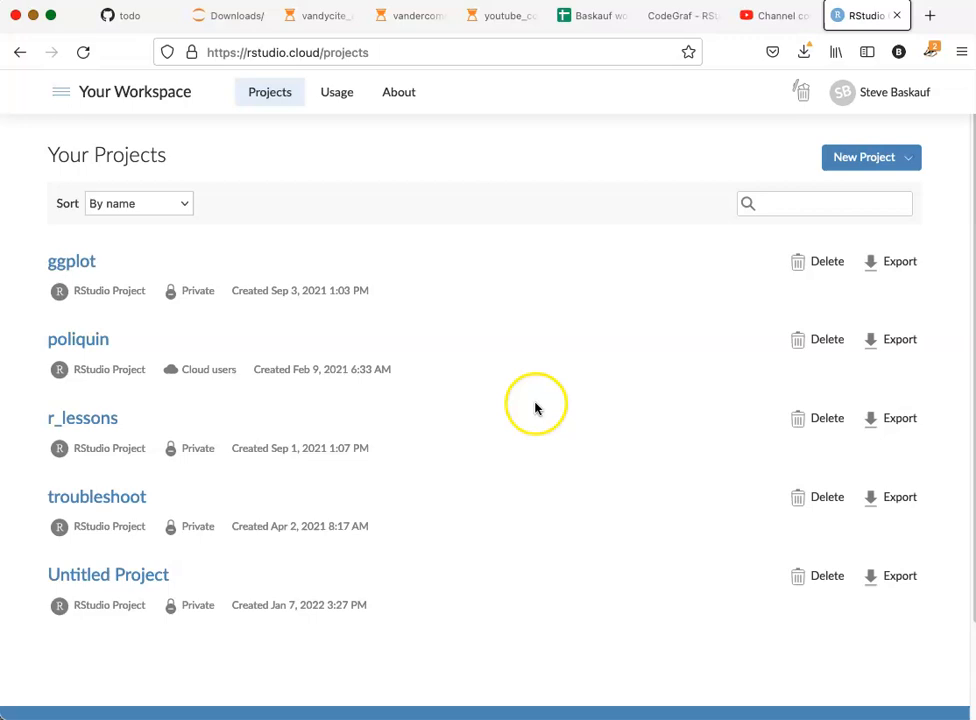
mouse_move(66, 576)
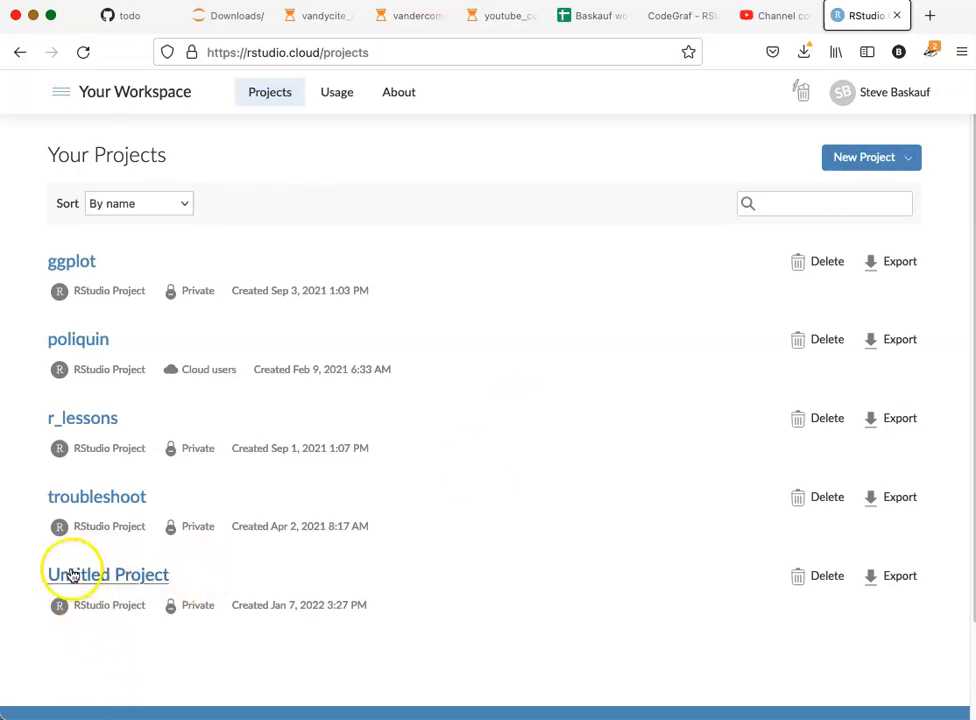
mouse_move(454, 595)
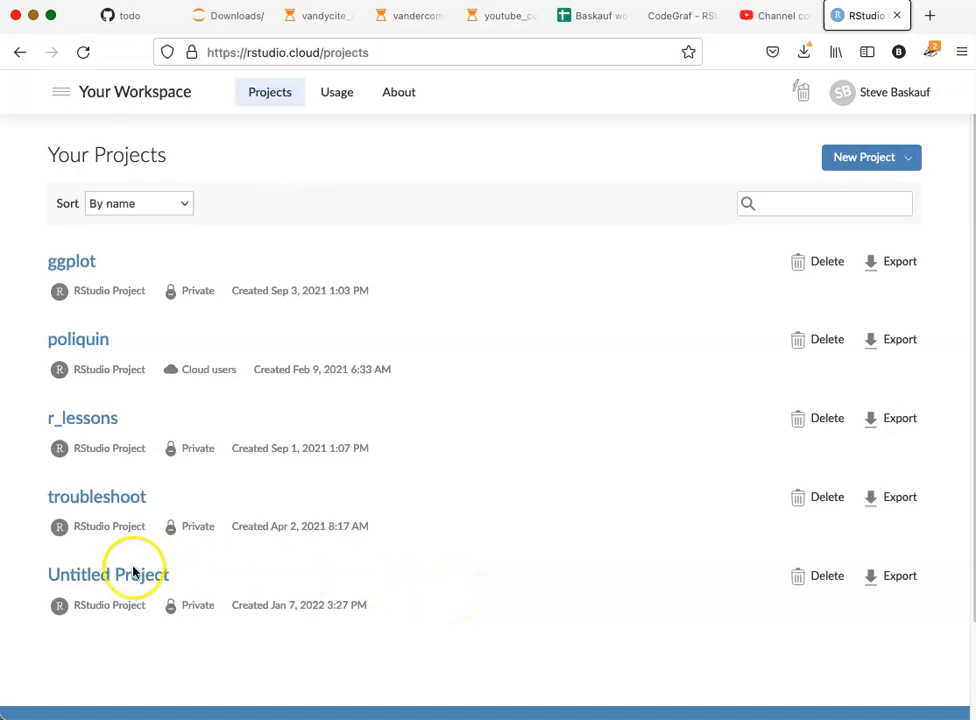
left_click(106, 574)
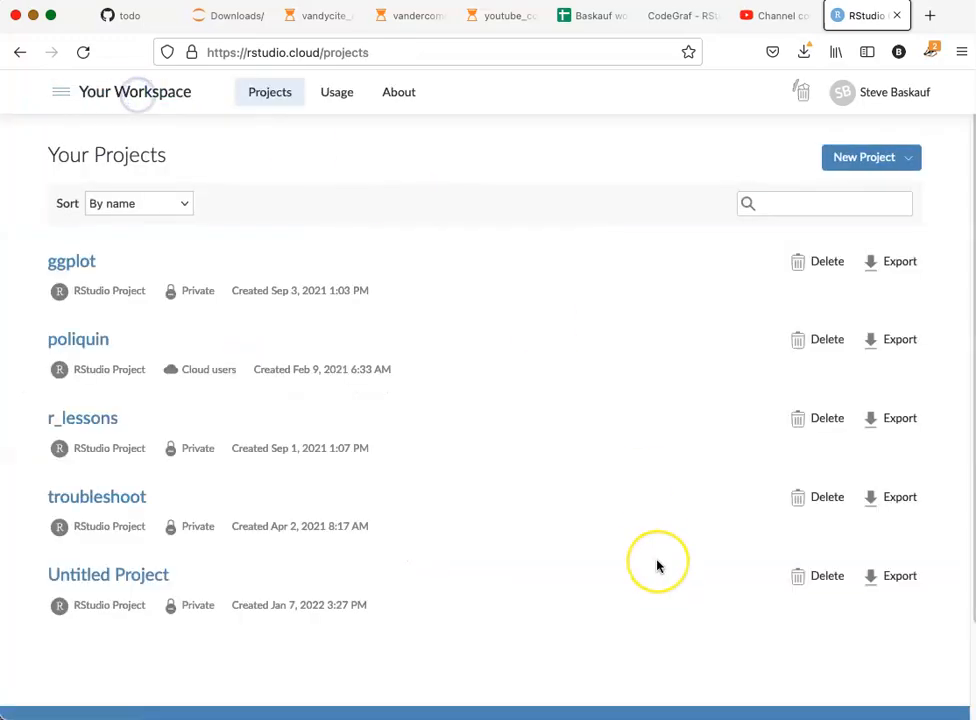
mouse_move(659, 566)
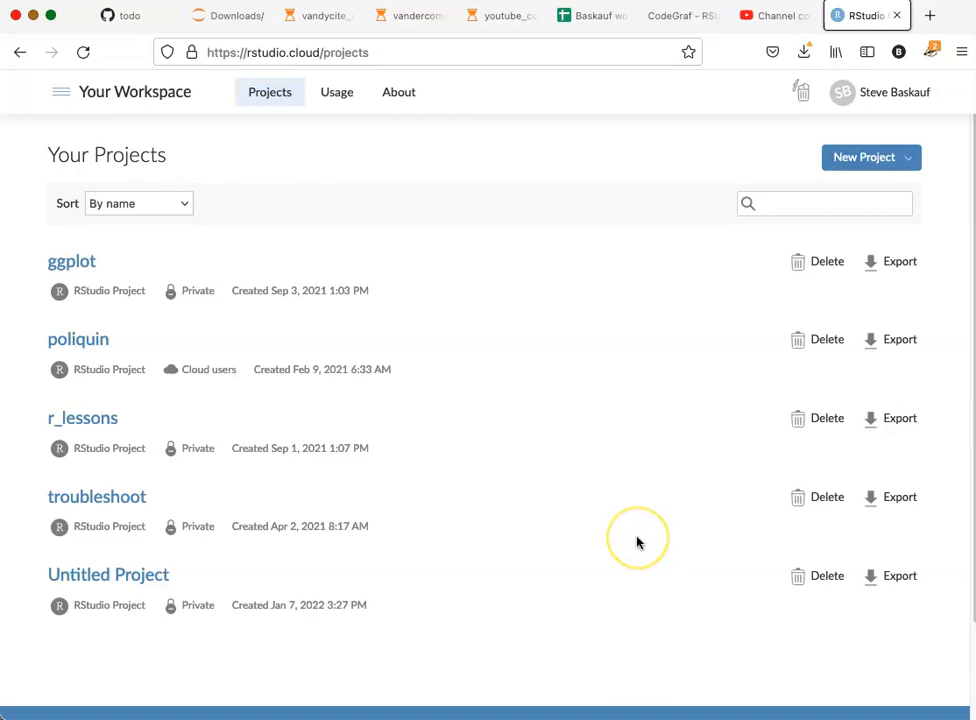
mouse_move(719, 597)
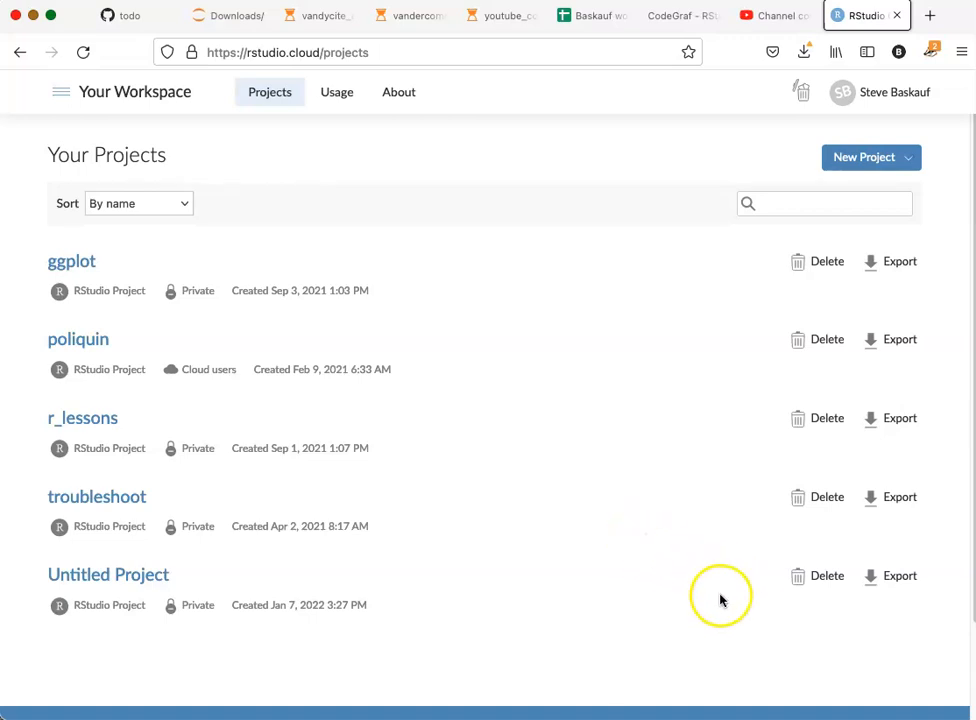
mouse_move(800, 579)
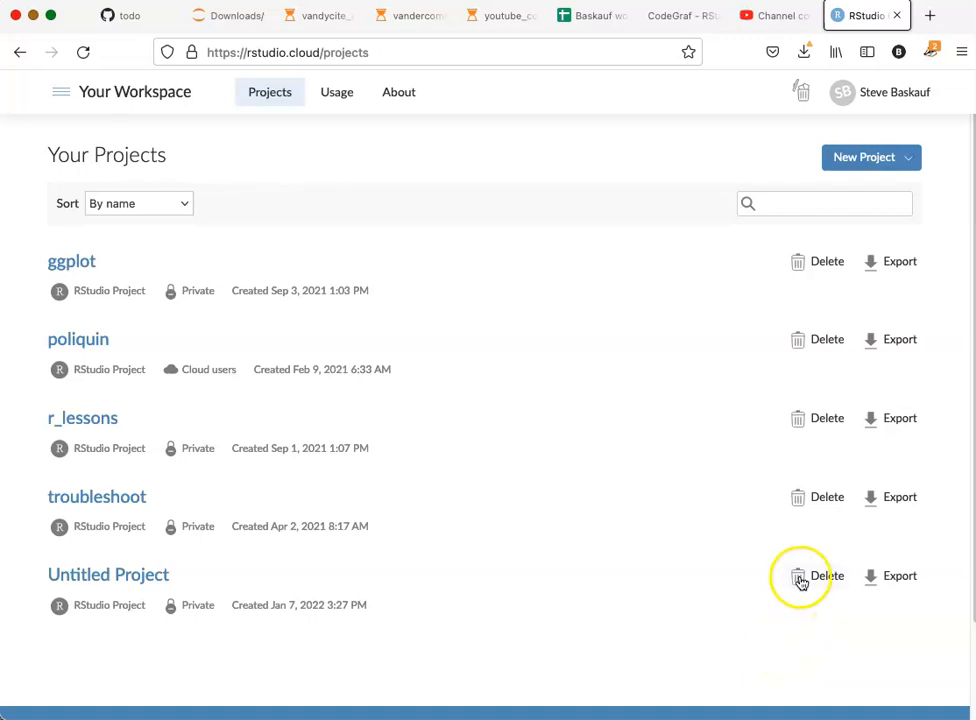
Step: Delete the Untitled Project, leaving ggplot, poliquin, r_lessons and troubleshoot
left_click(801, 576)
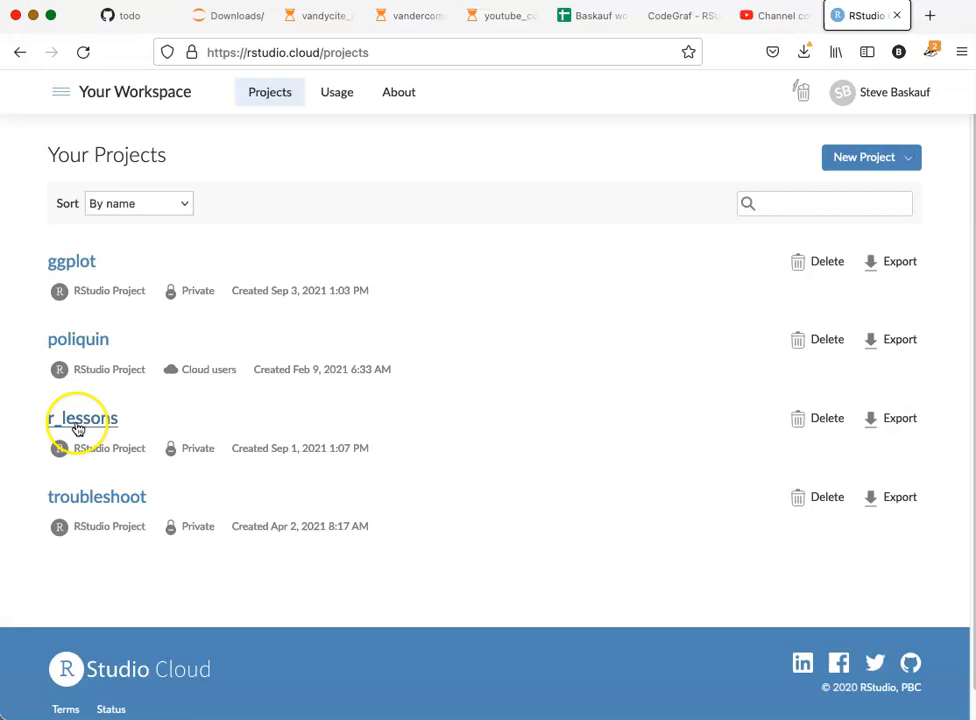
left_click(80, 418)
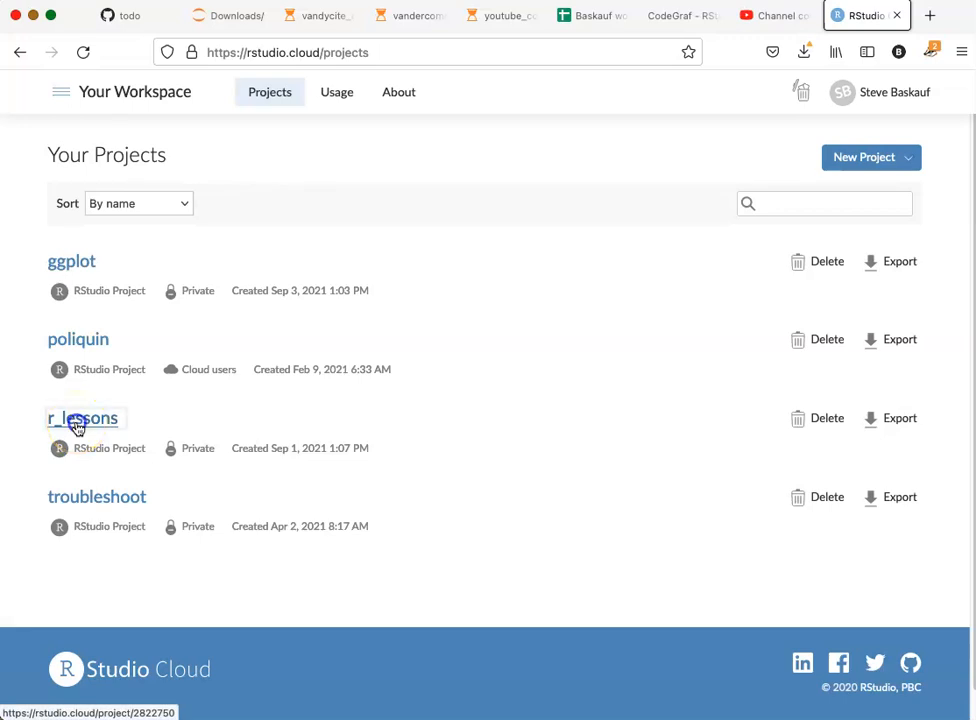
Step: Launch the r_lessons project in the IDE from Your Projects
left_click(82, 418)
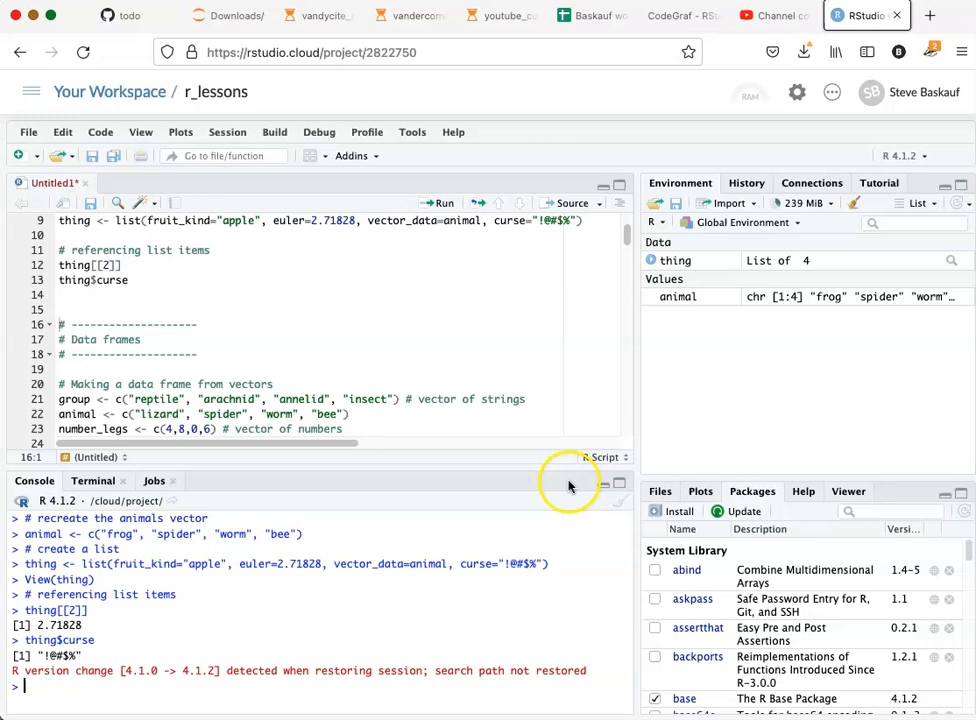
mouse_move(542, 481)
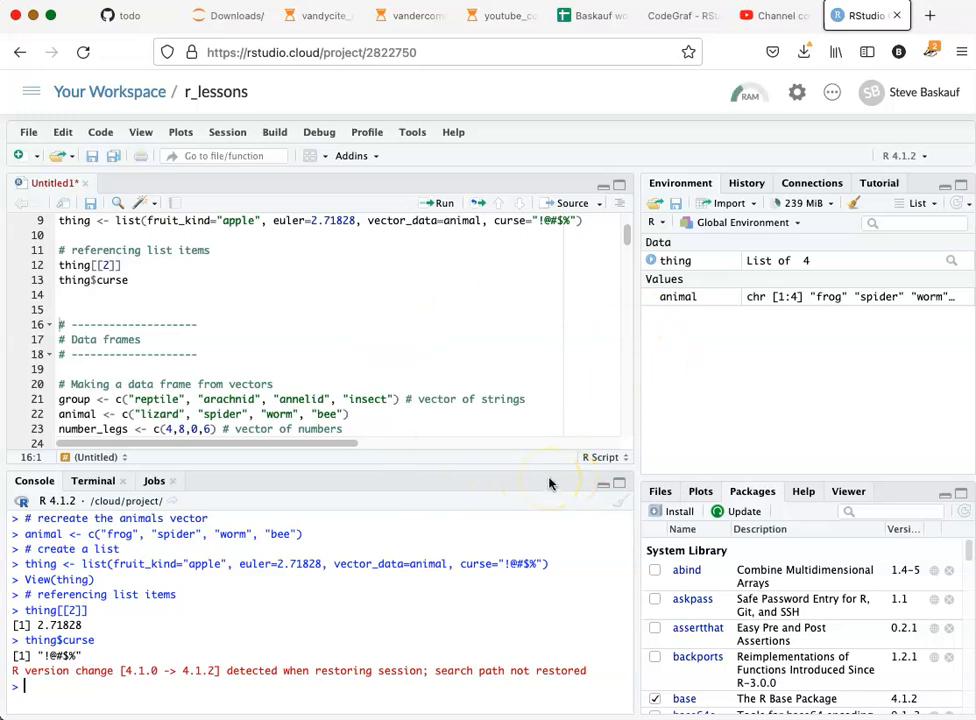
mouse_move(509, 399)
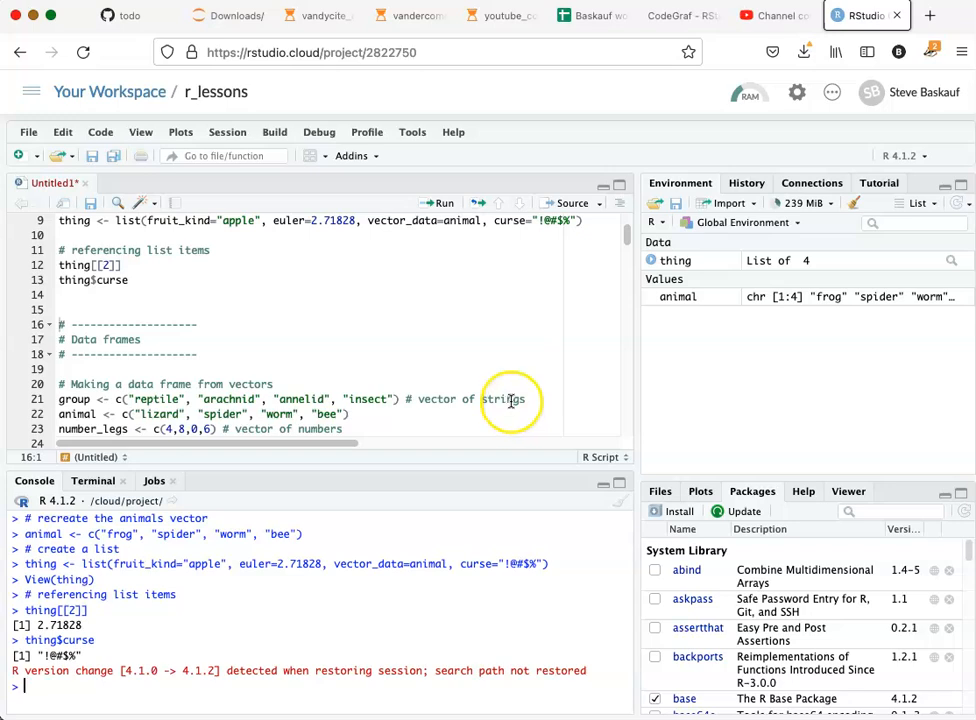
mouse_move(165, 165)
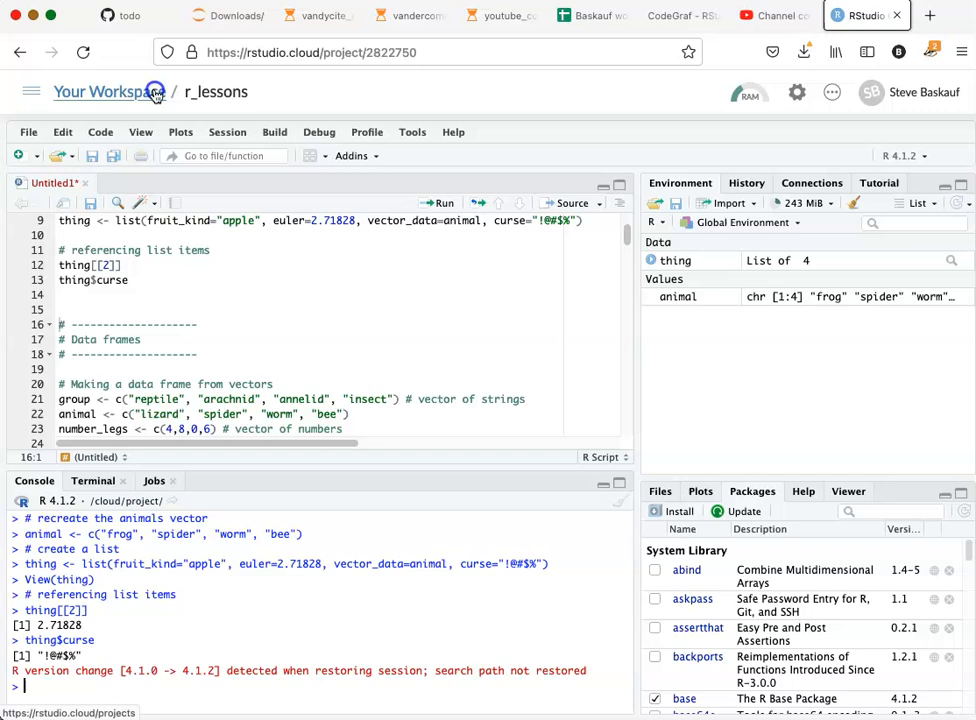
Step: Return to Your Workspace and open the account menu showing the Cloud Free plan
left_click(115, 92)
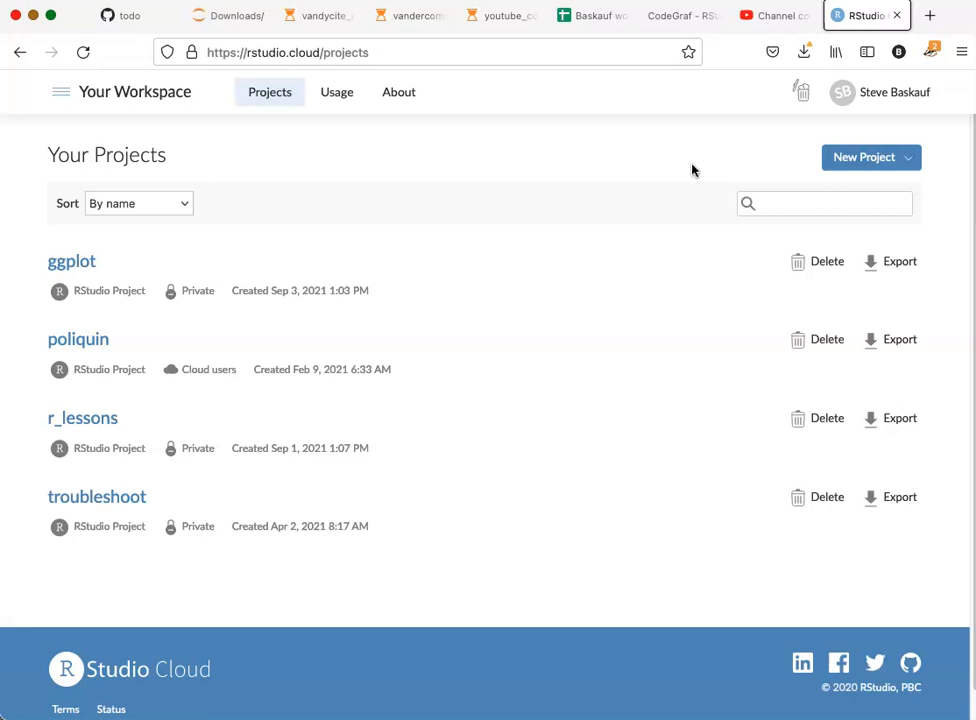
mouse_move(904, 92)
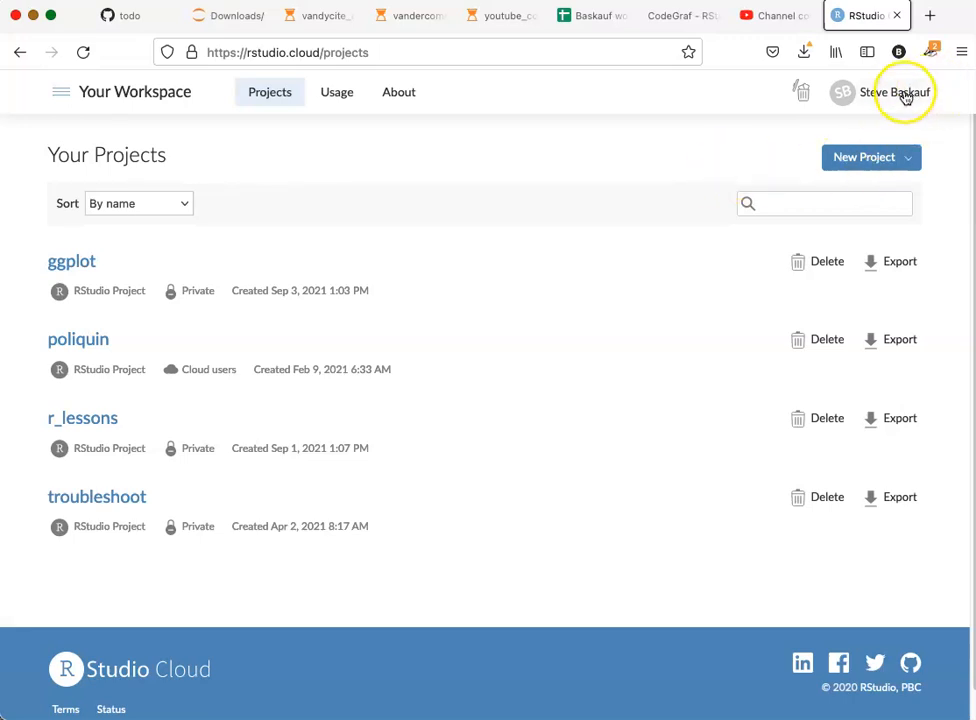
left_click(895, 92)
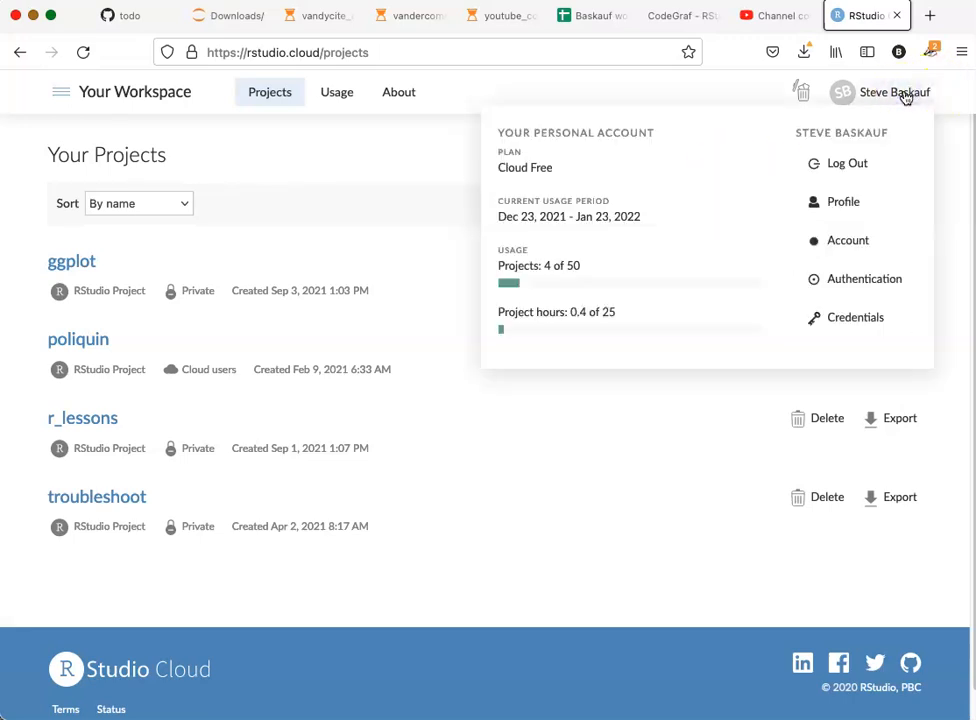
mouse_move(845, 163)
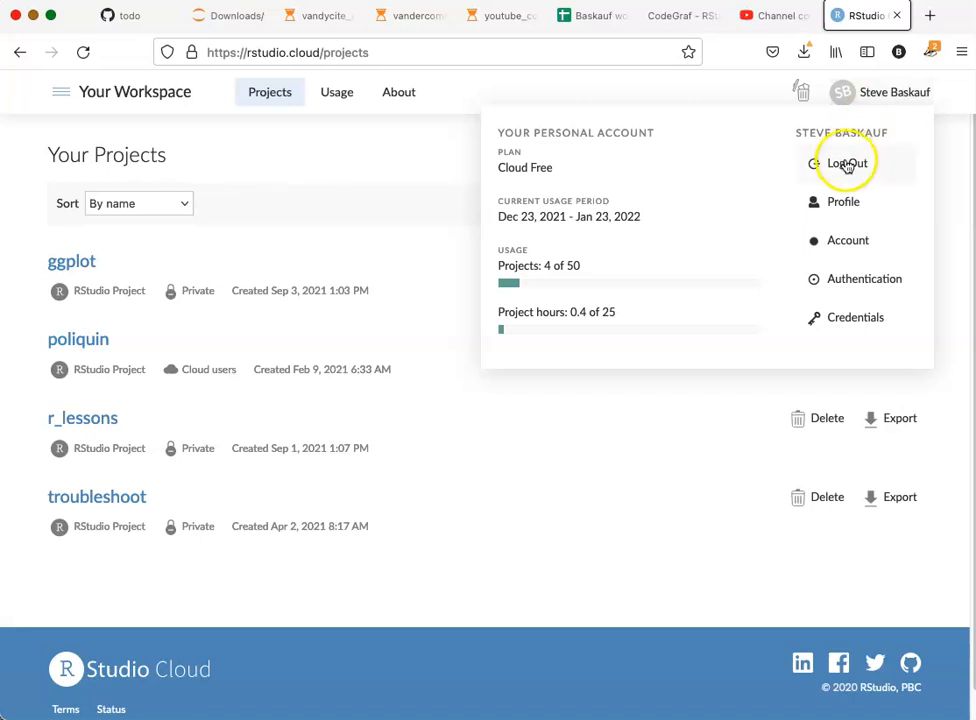